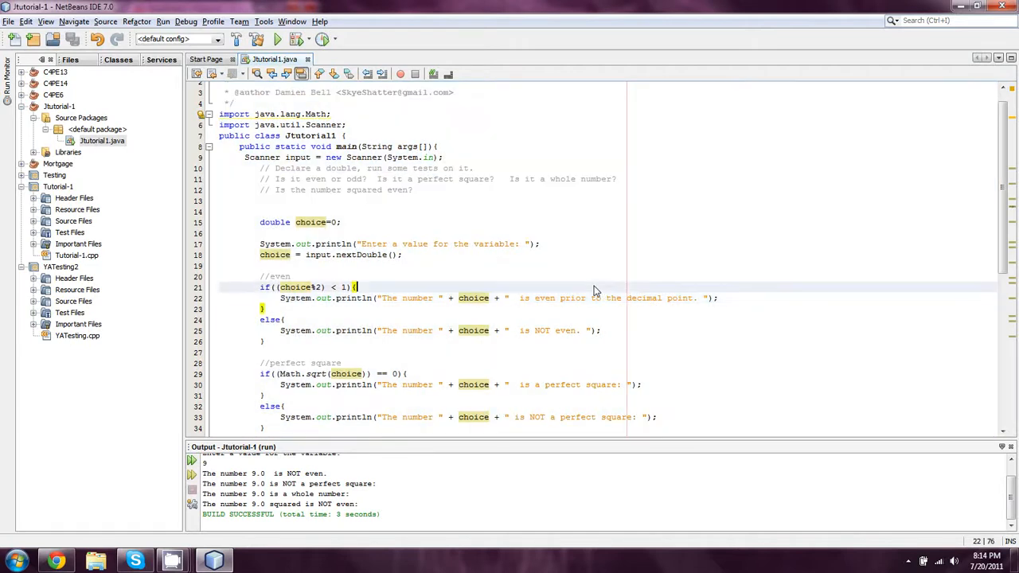
- Review the source and the output line reporting 9 is NOT a perfect square
click(264, 309)
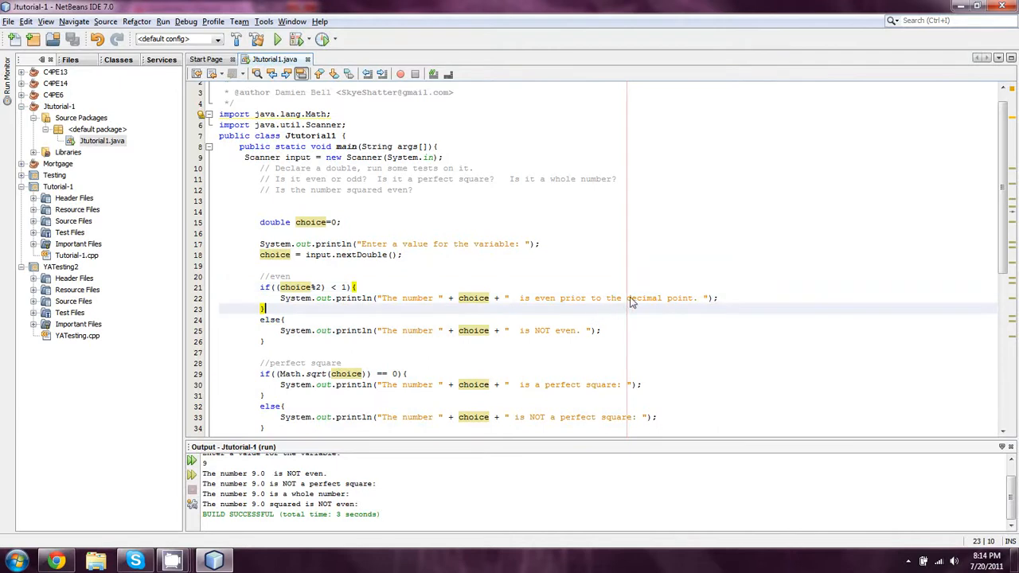
scroll(down, 3)
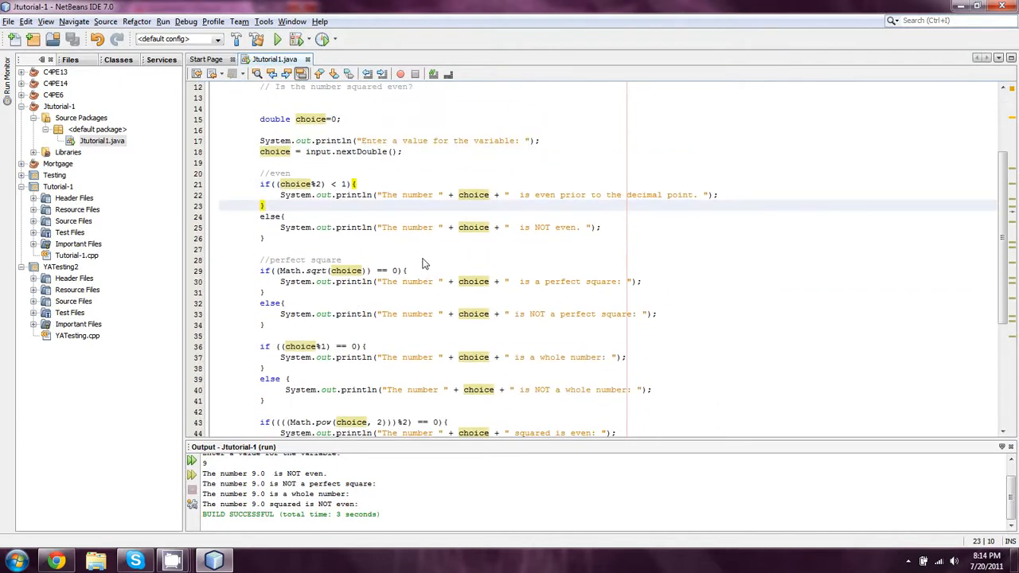
scroll(down, 3)
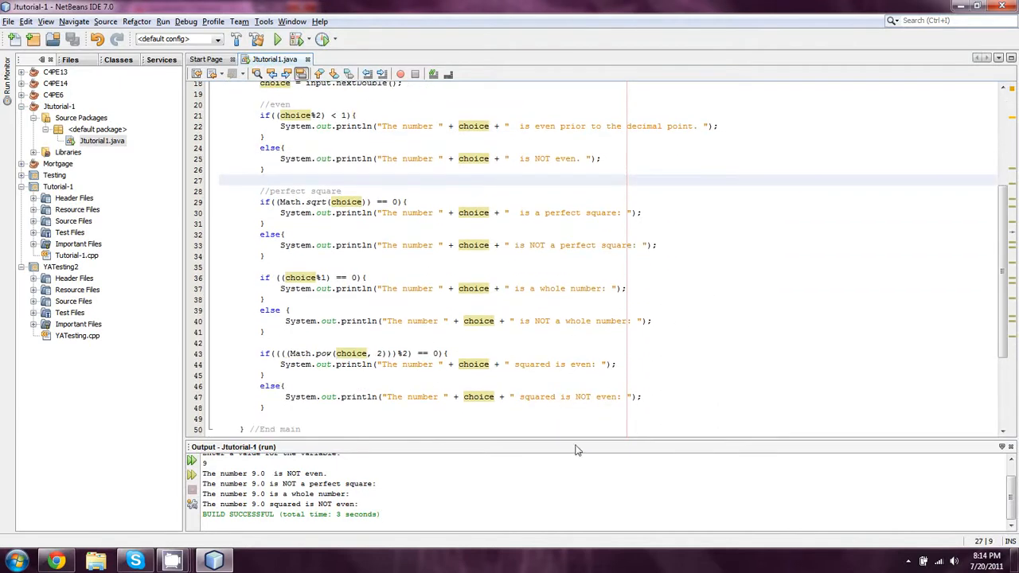
mouse_move(354, 541)
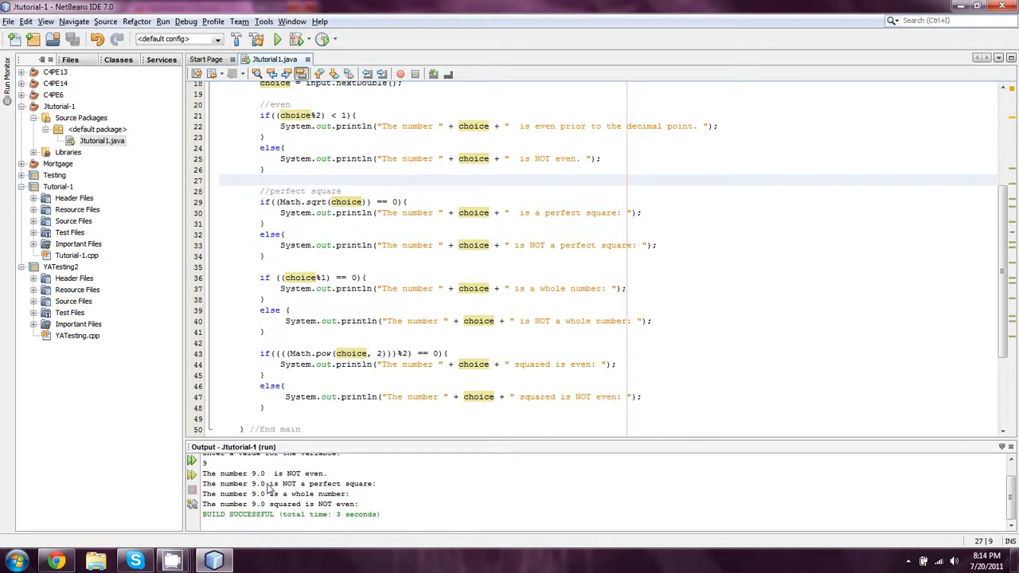
click(261, 181)
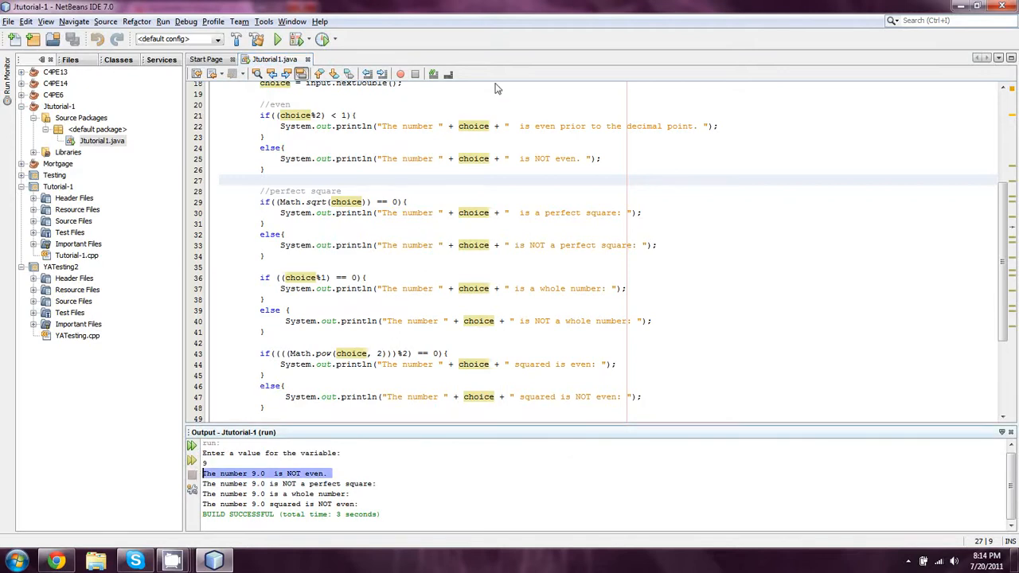
mouse_move(474, 177)
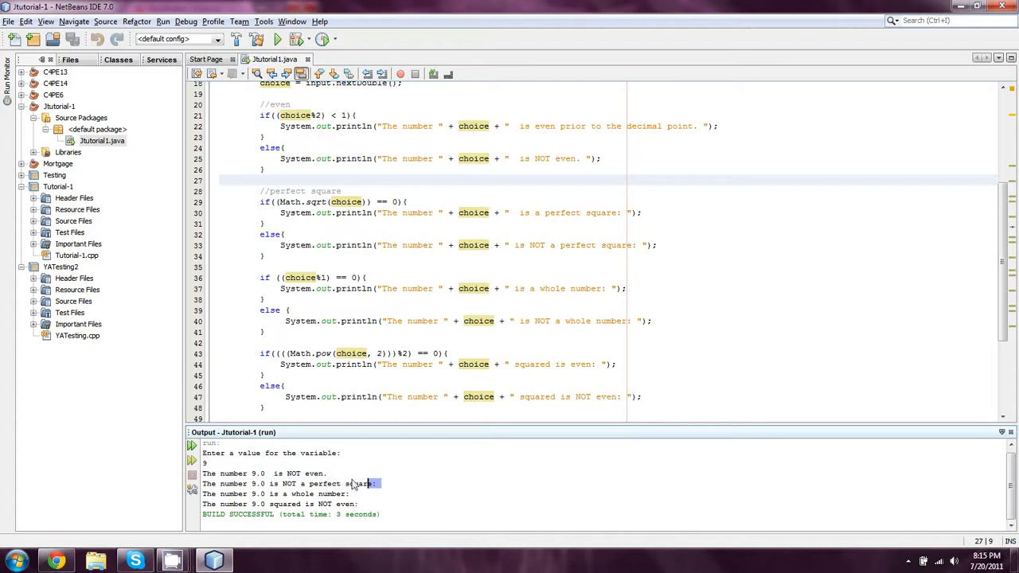
triple_click(286, 484)
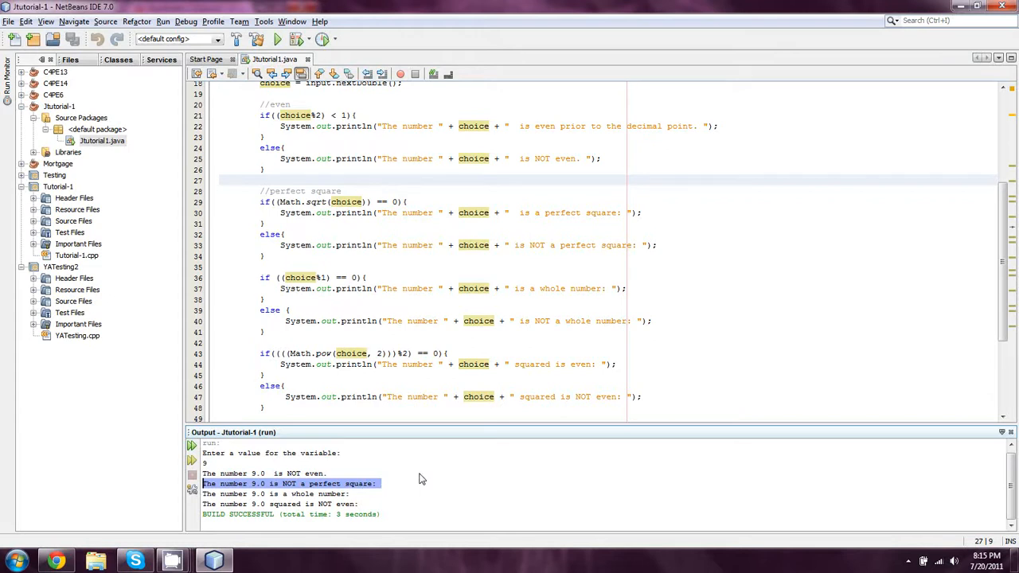
mouse_move(423, 334)
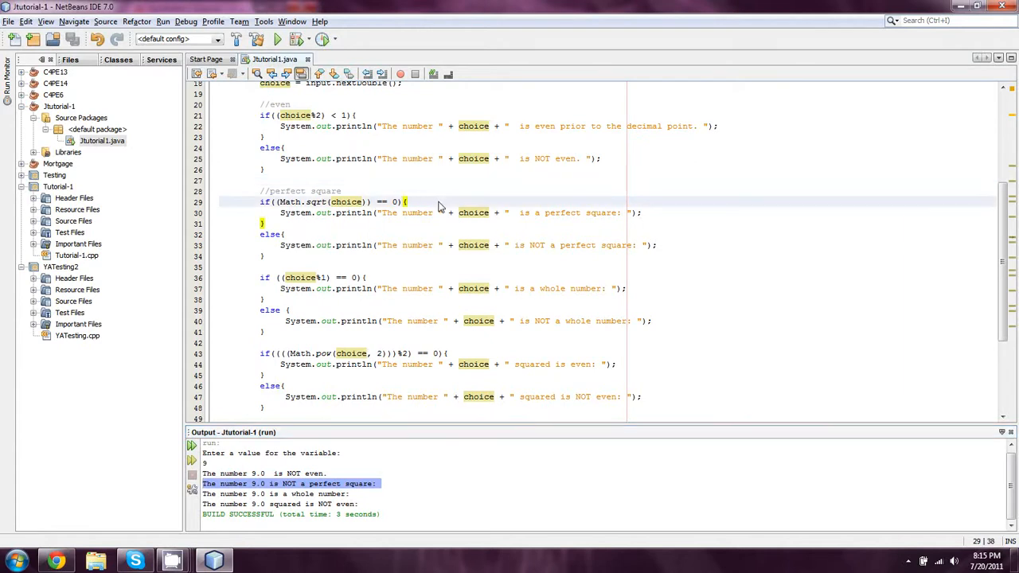
- Add the trailing comment //sqrt(9) == 3 to the perfect-square condition
text(//)
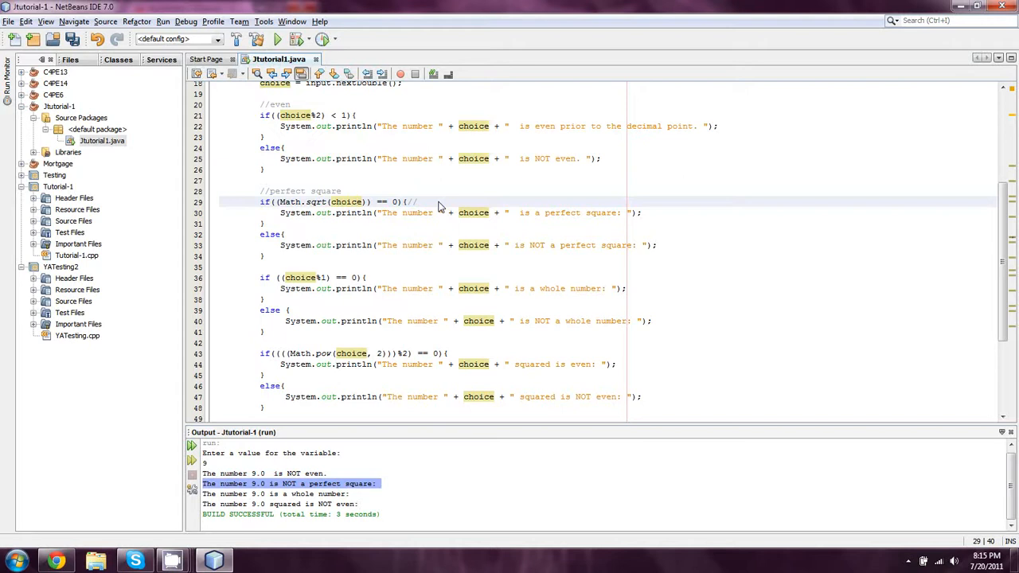
text(sqrt(9) == 3)
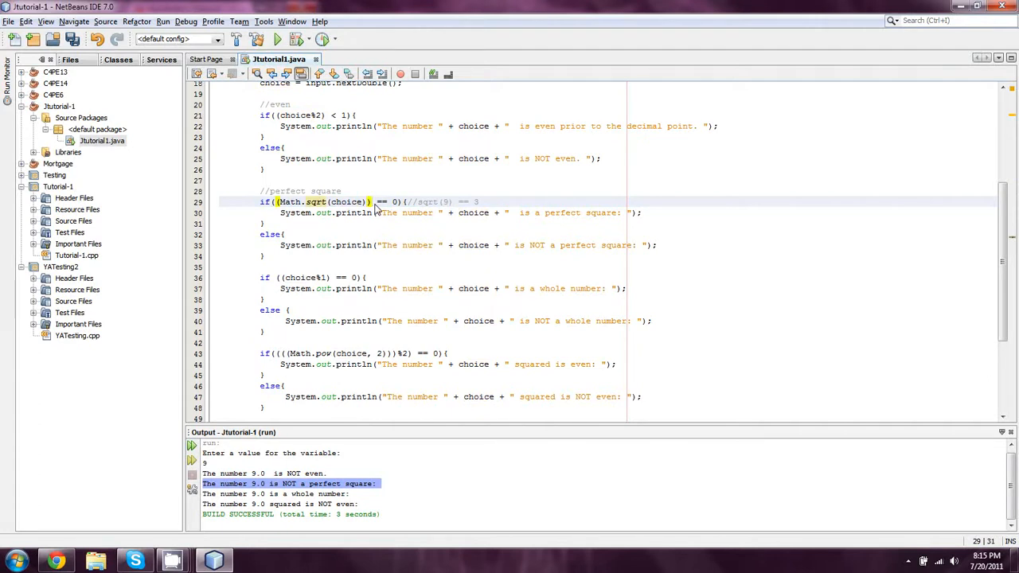
mouse_move(522, 213)
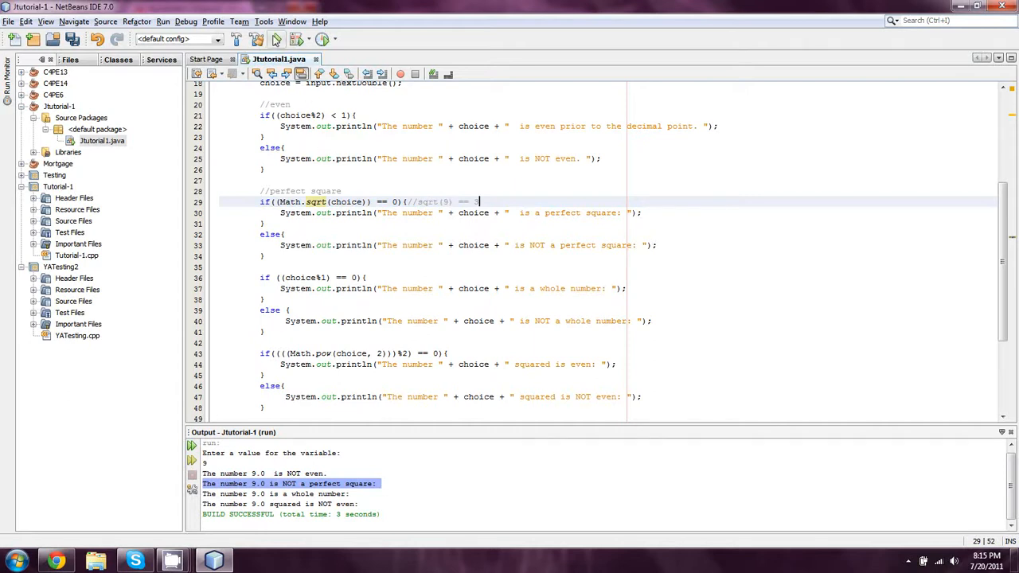
mouse_move(277, 38)
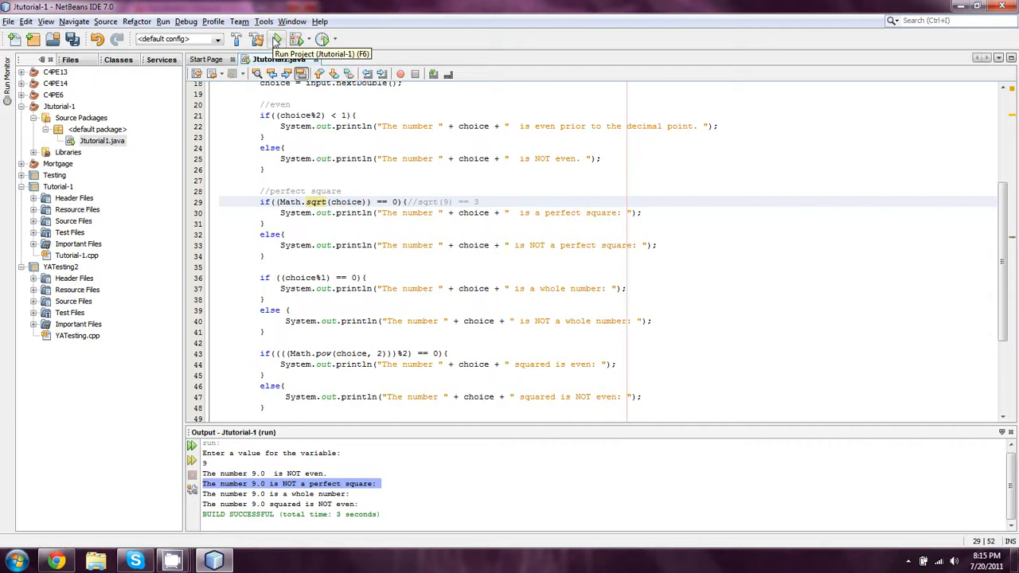
- Change the check to (Math.sqrt(choice)%1) == 0 and rerun with 9, now a perfect square
click(475, 201)
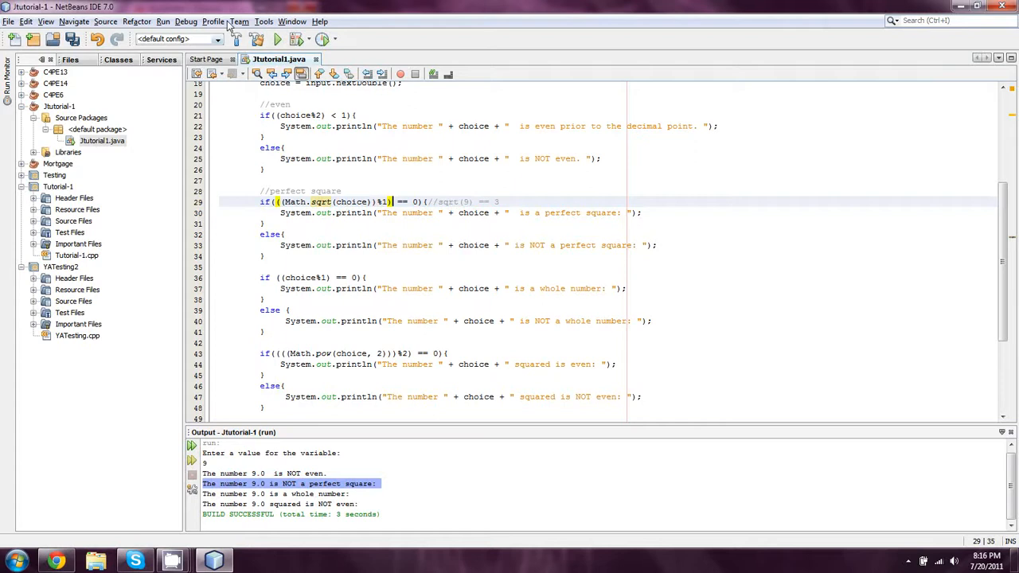
click(277, 38)
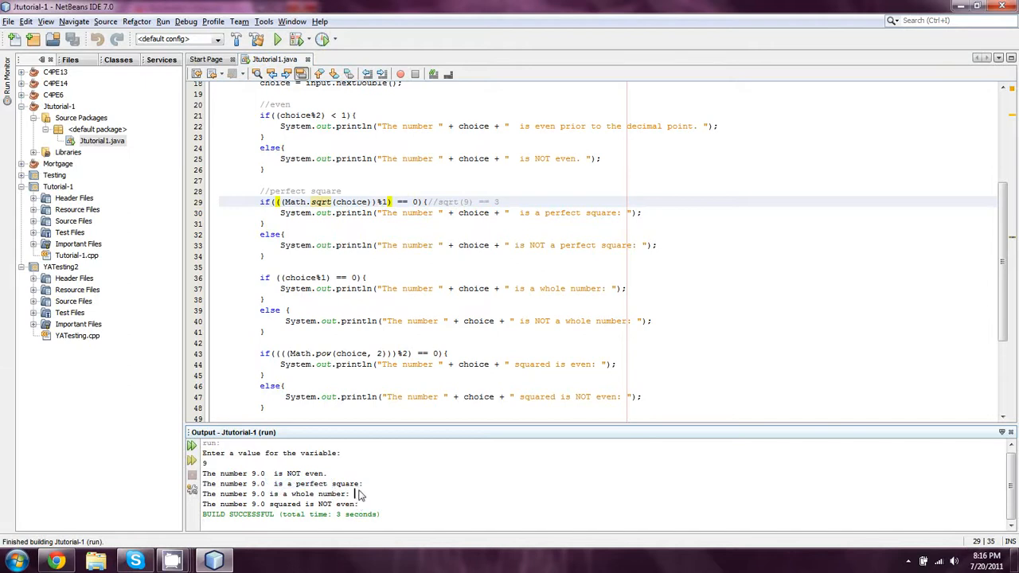
click(276, 39)
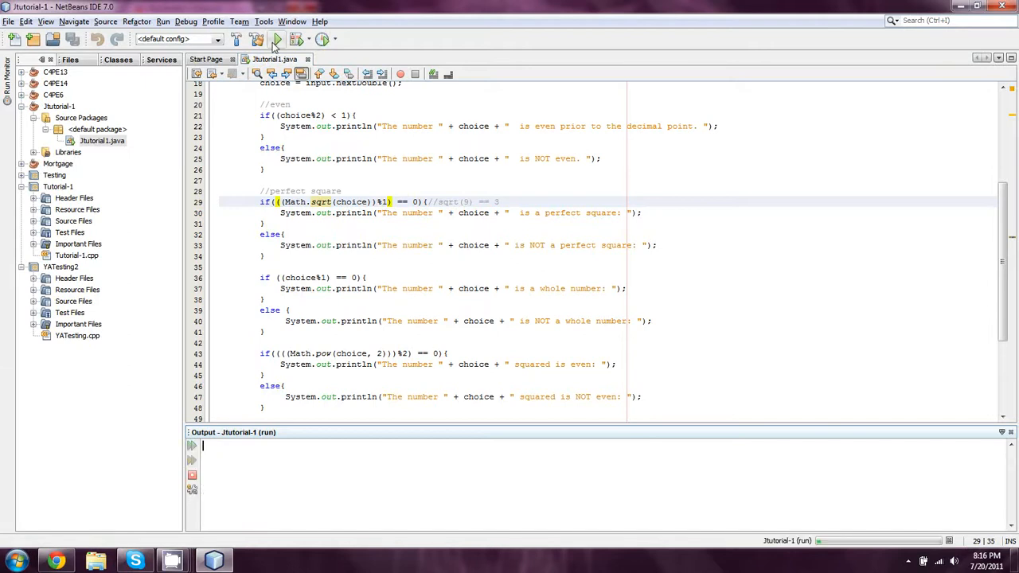
click(277, 39)
text(16)
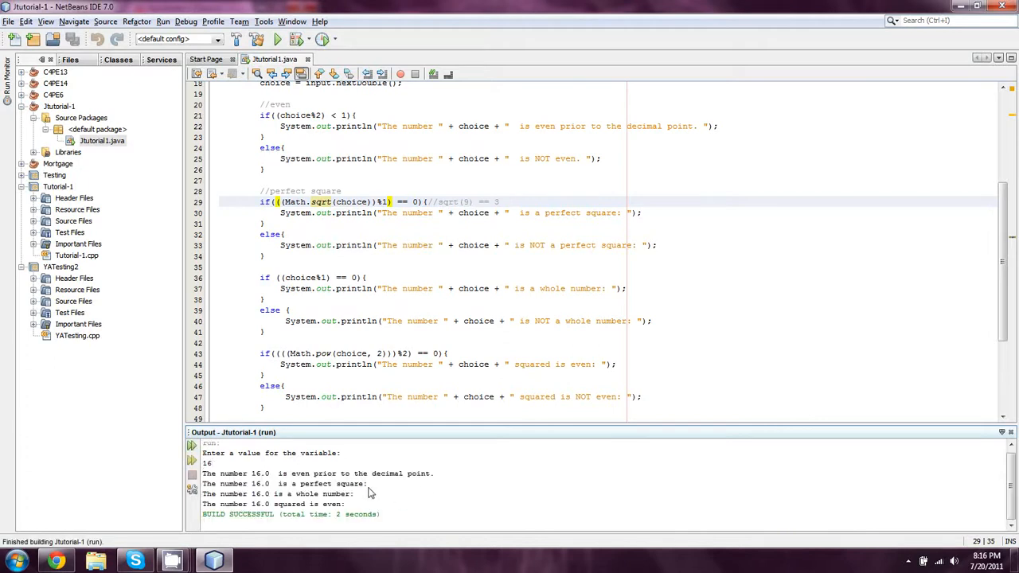
mouse_move(289, 513)
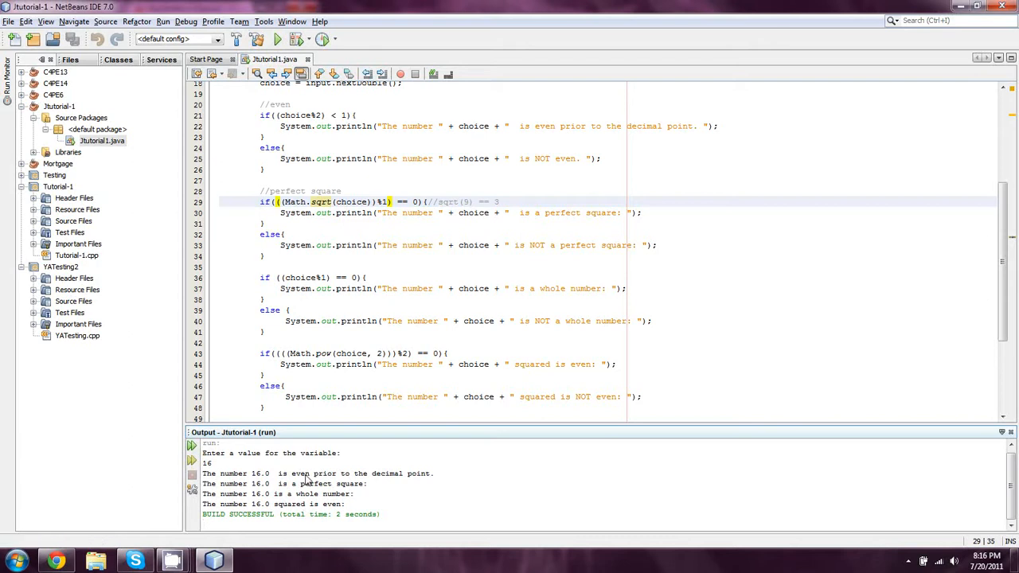
mouse_move(487, 436)
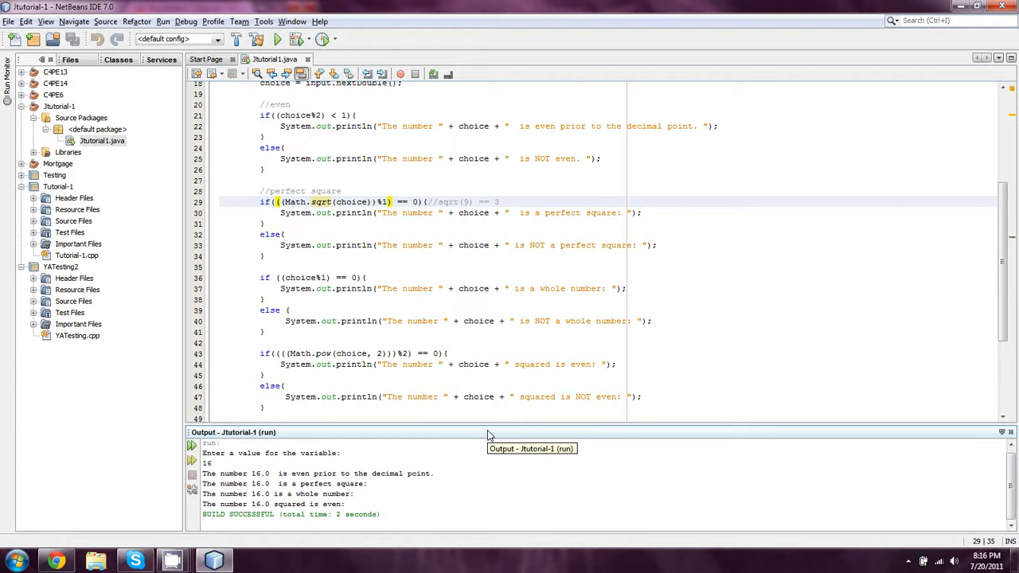
mouse_move(490, 436)
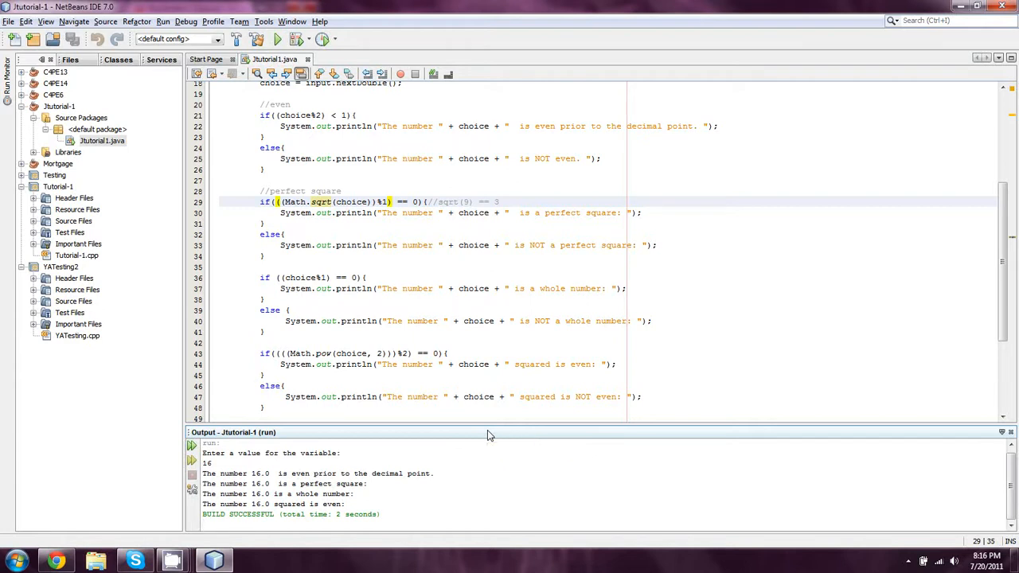
mouse_move(279, 484)
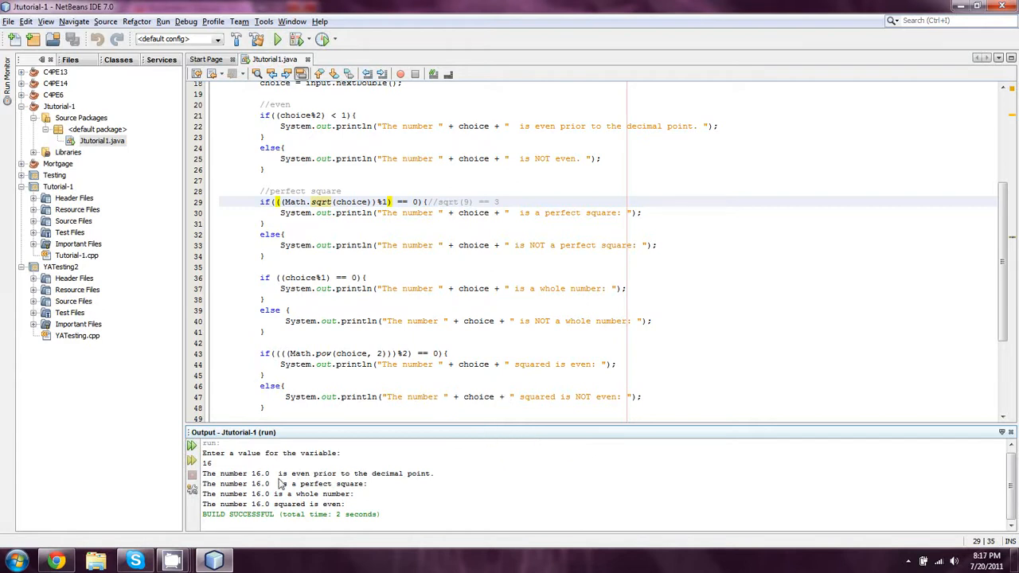
mouse_move(296, 485)
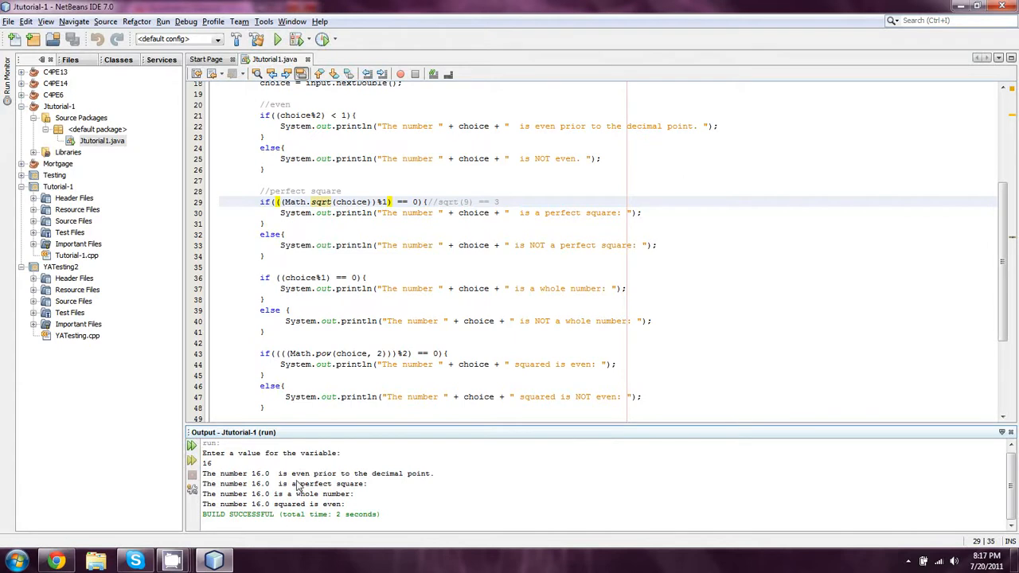
mouse_move(401, 488)
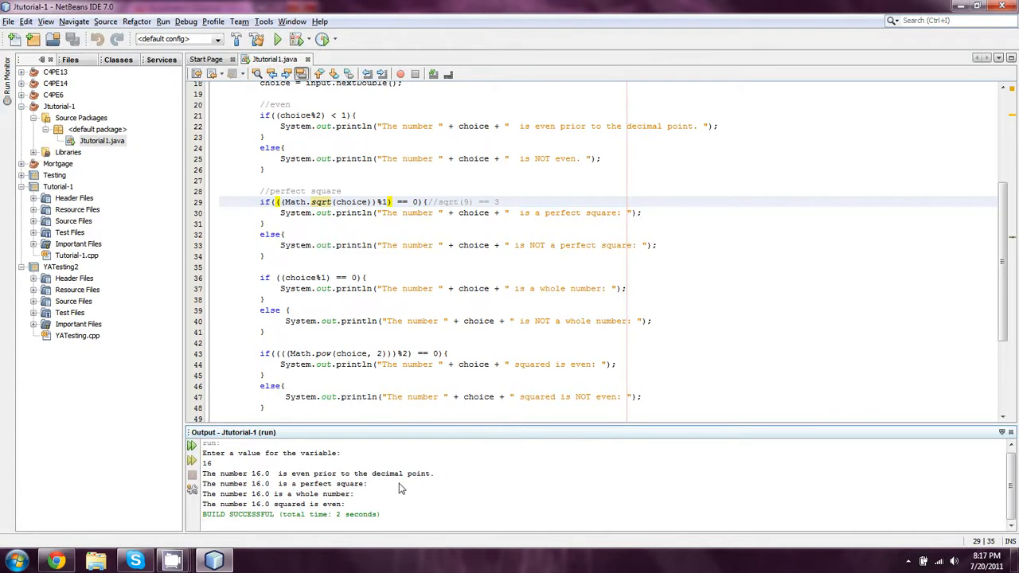
mouse_move(277, 503)
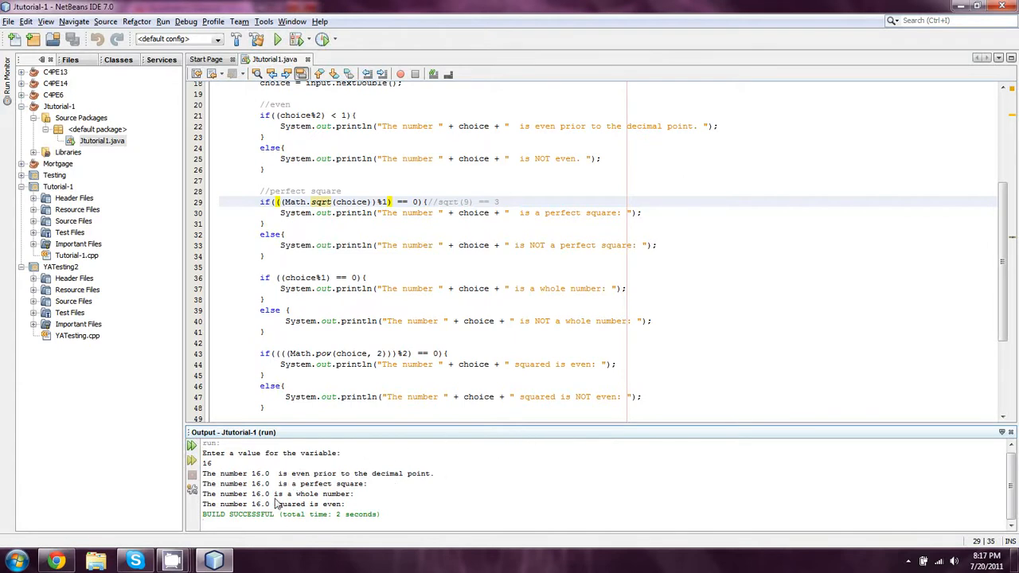
double_click(293, 503)
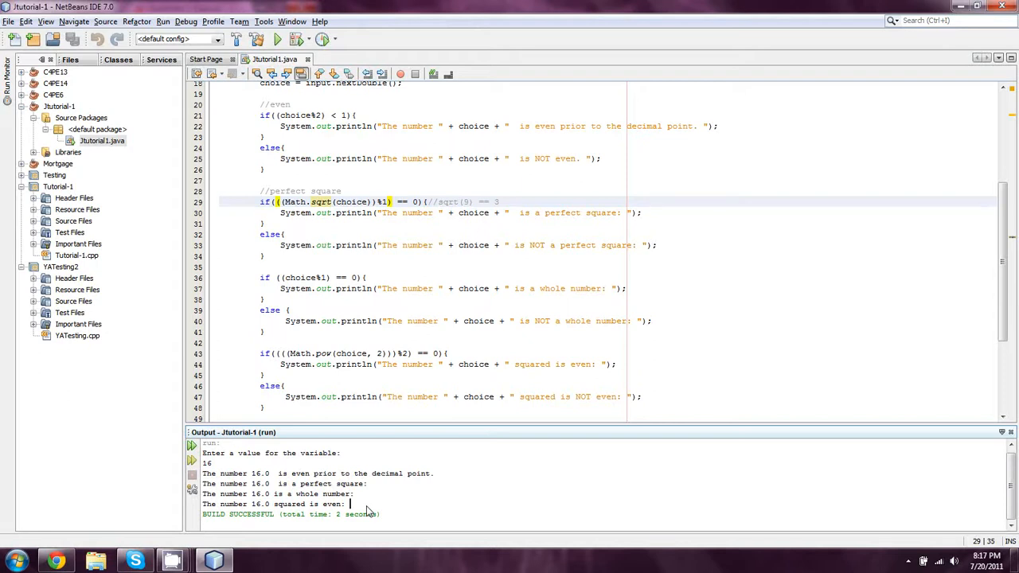
mouse_move(369, 513)
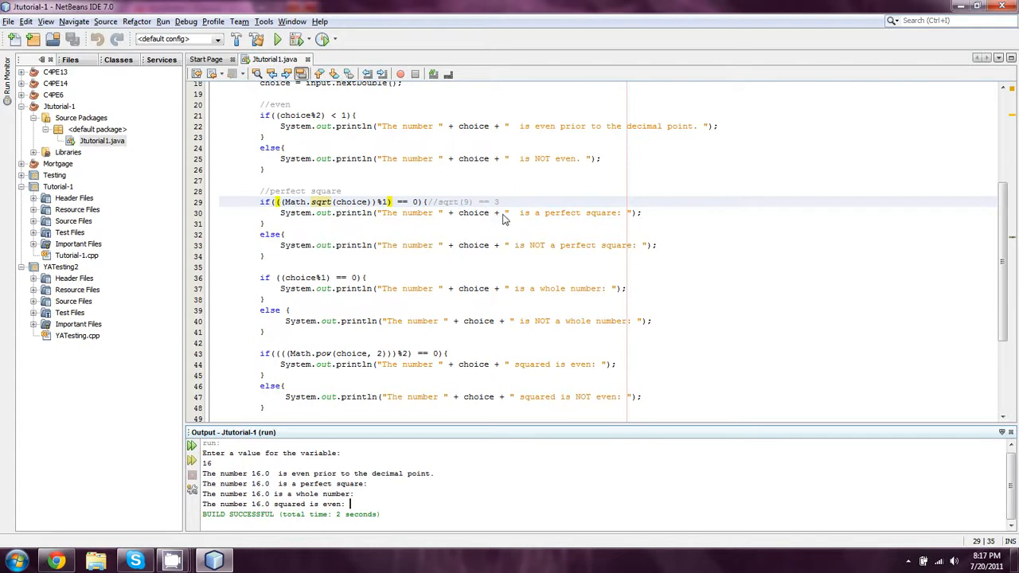
mouse_move(509, 219)
text( + Math.)
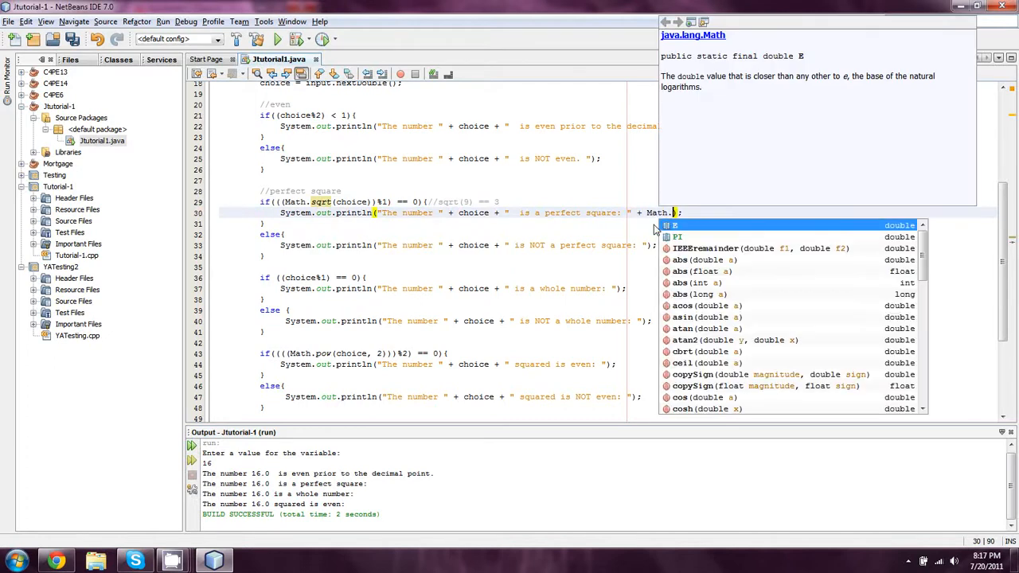
- Append + Math.sqrt(choice) to both perfect-square println messages
text(sqrt(choice)
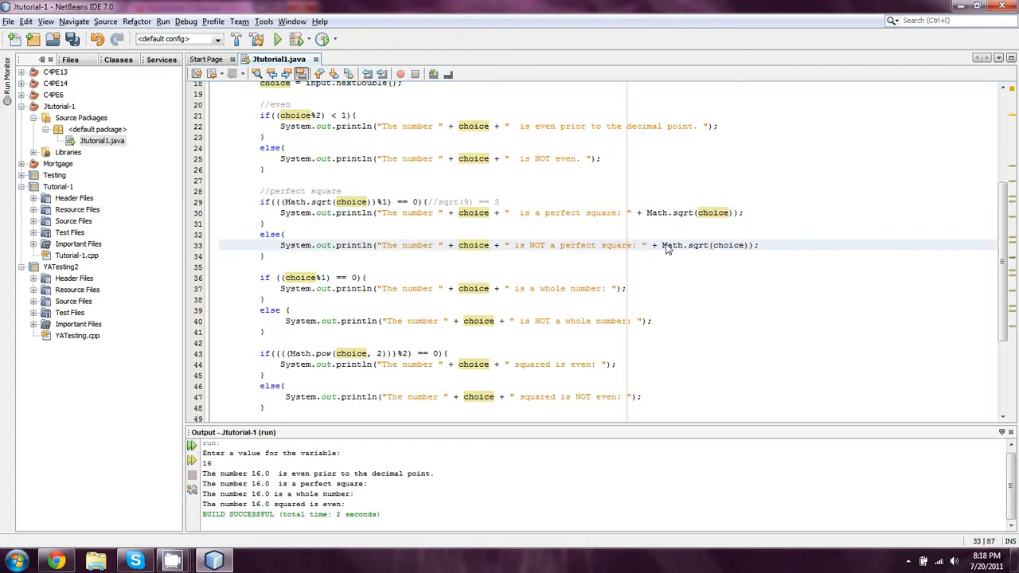
mouse_move(665, 250)
text( + Math.pow(choice, 2))
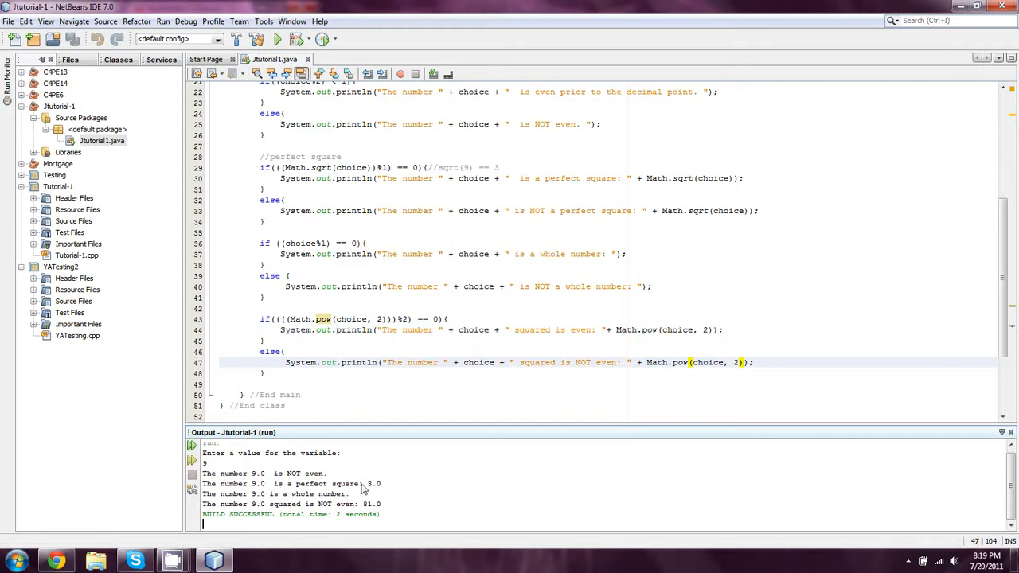
- Inspect the 9.0 run output showing square root 3.0 and square 81.0
double_click(374, 483)
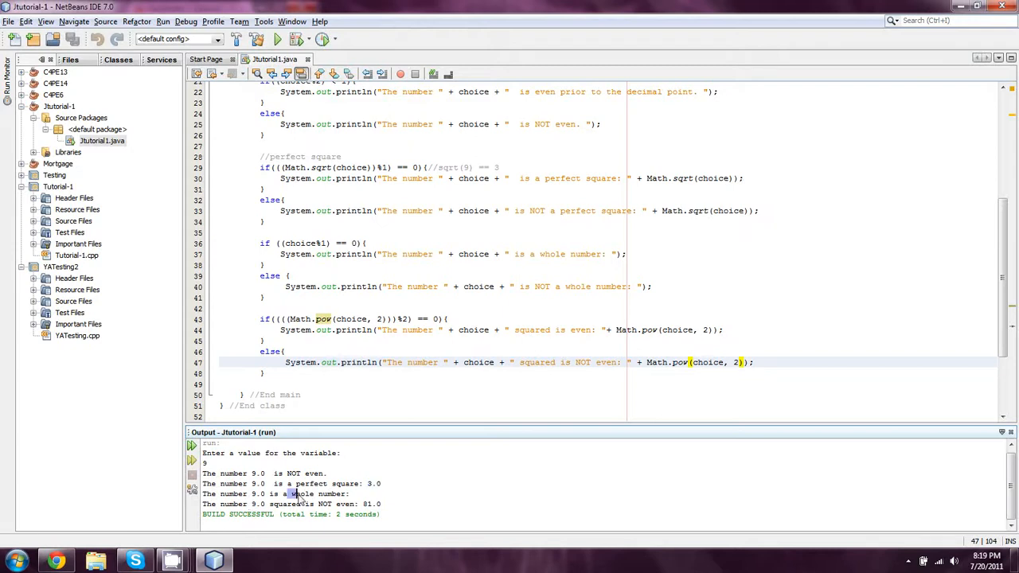
mouse_move(325, 510)
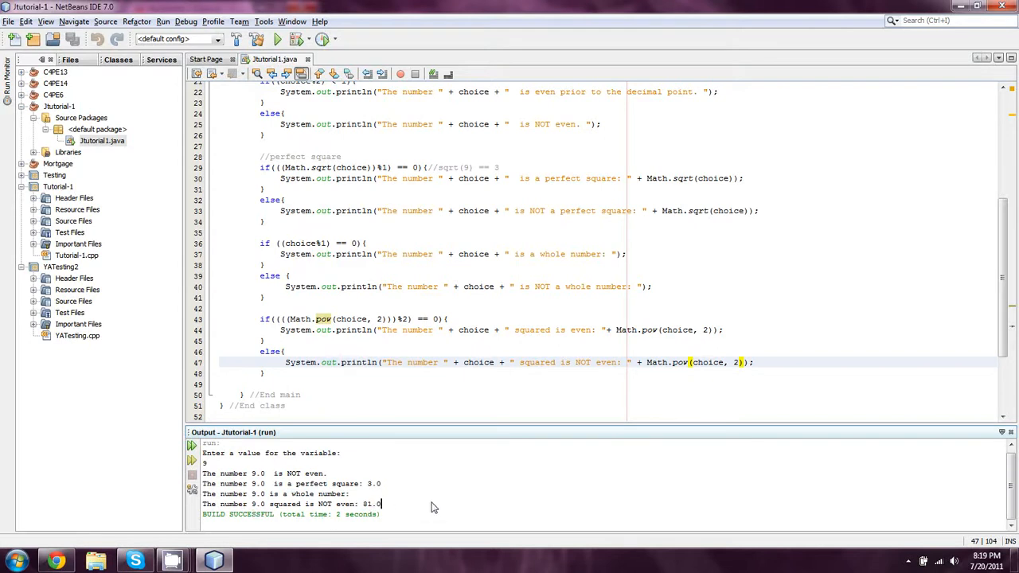
mouse_move(872, 277)
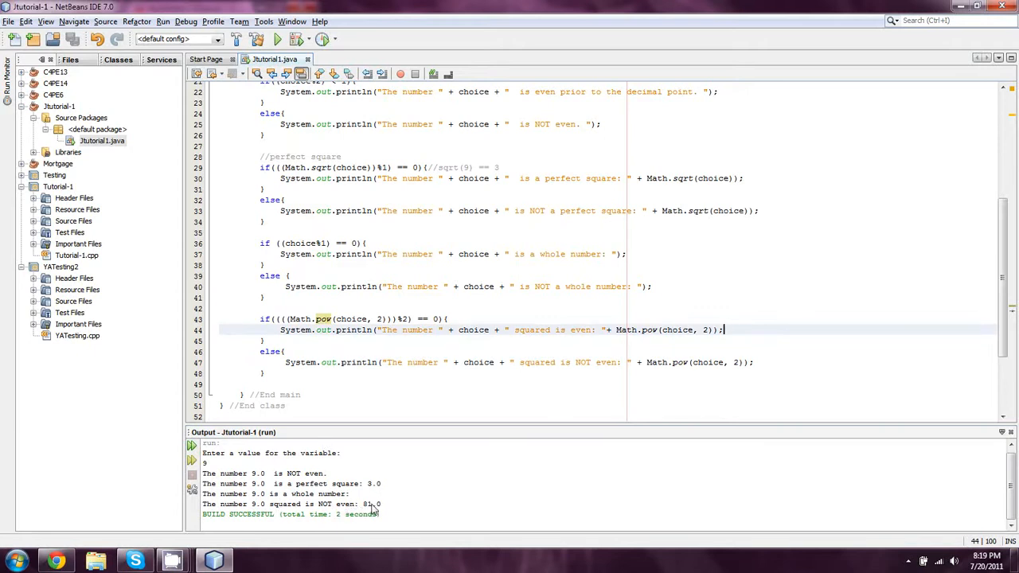
mouse_move(382, 497)
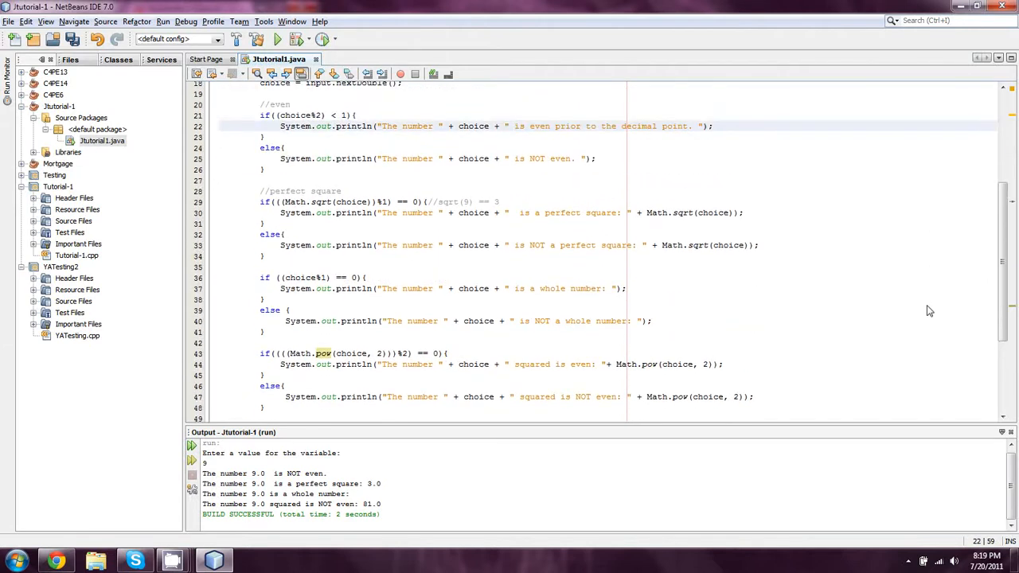
click(516, 126)
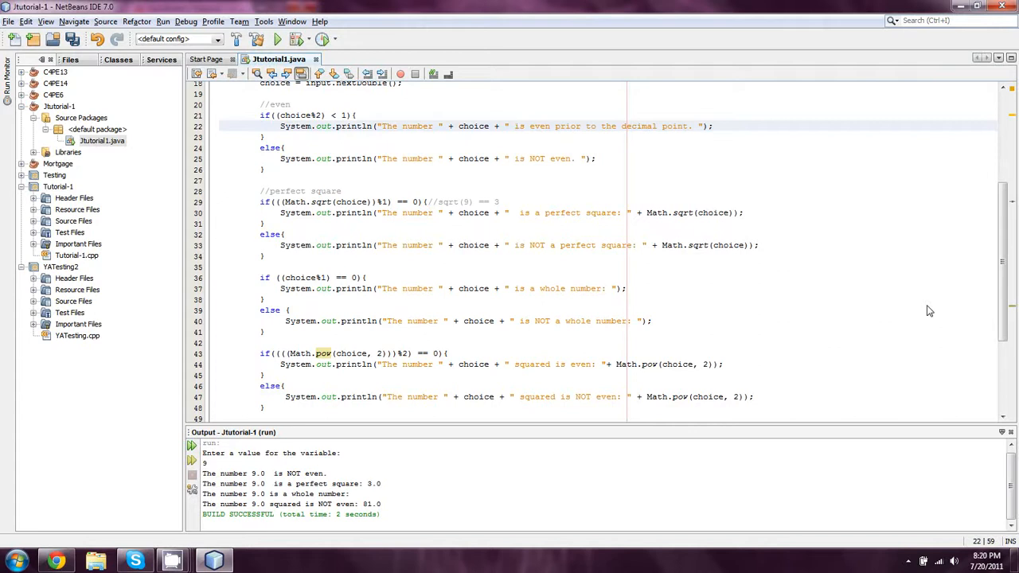
click(515, 126)
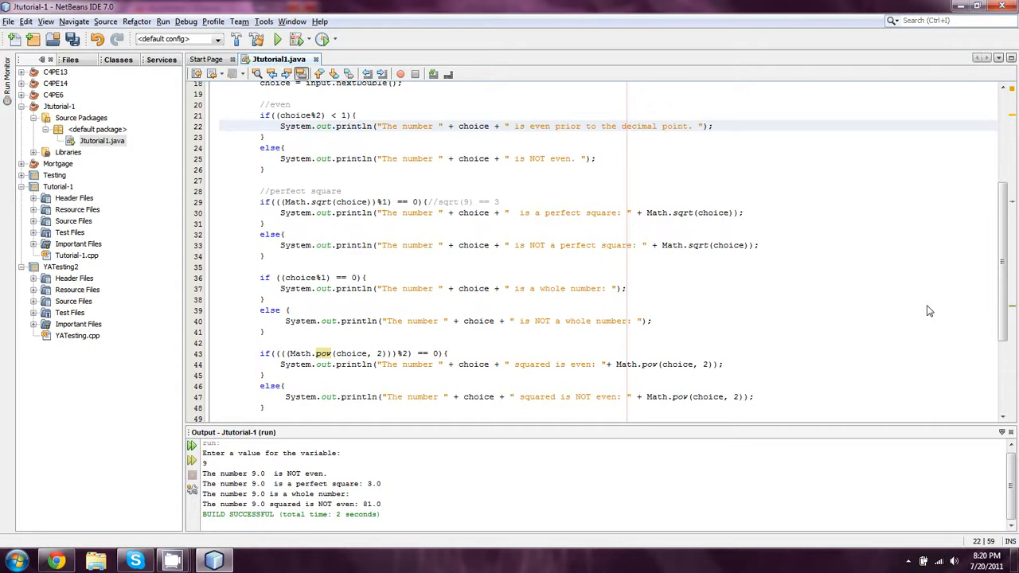
click(516, 126)
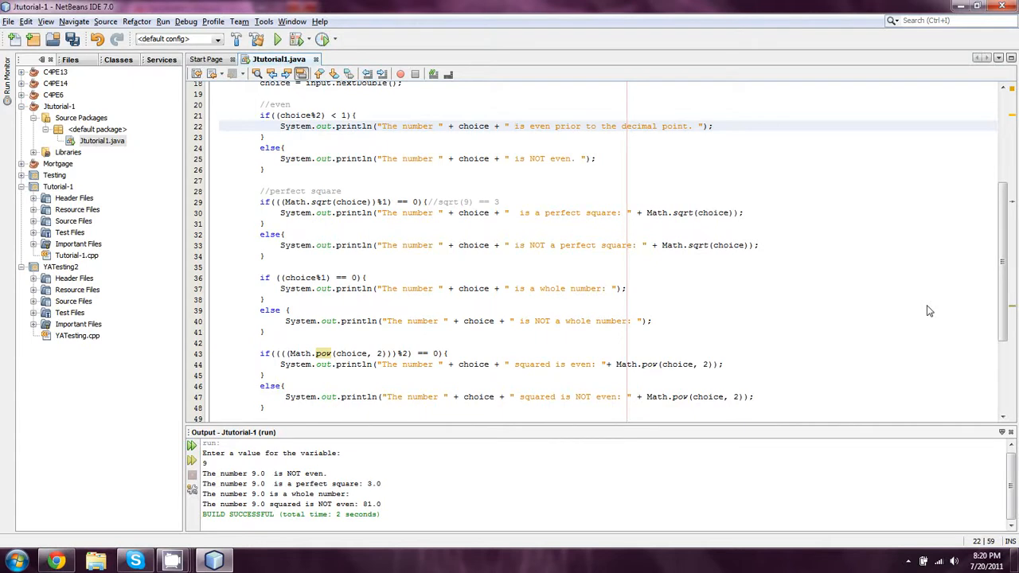
click(514, 125)
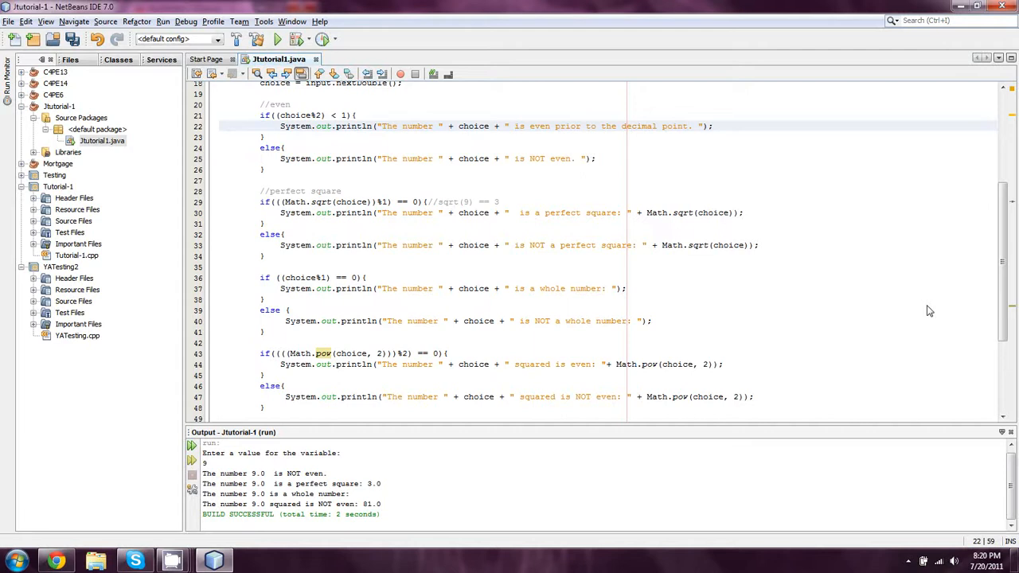
click(515, 126)
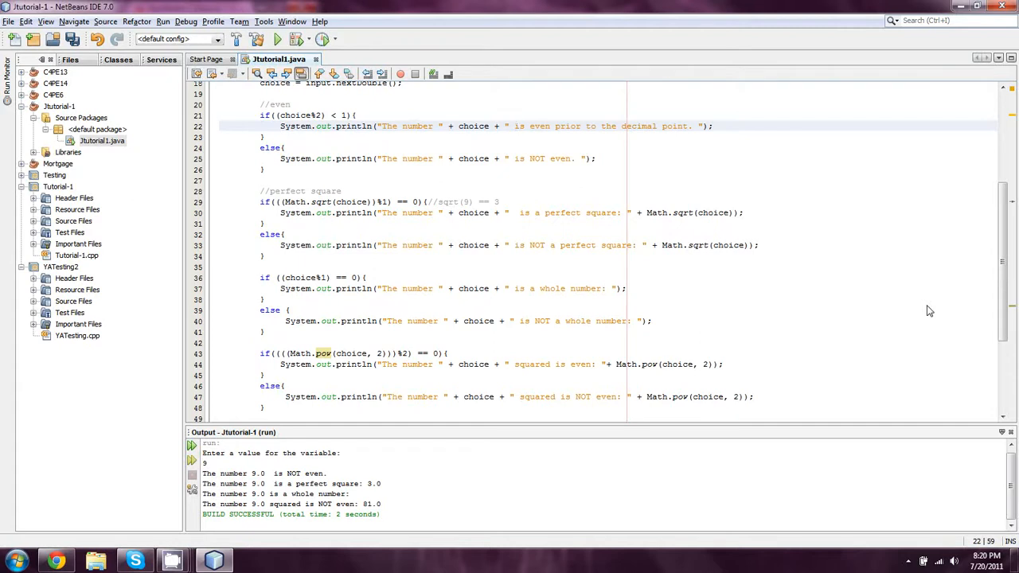
click(514, 126)
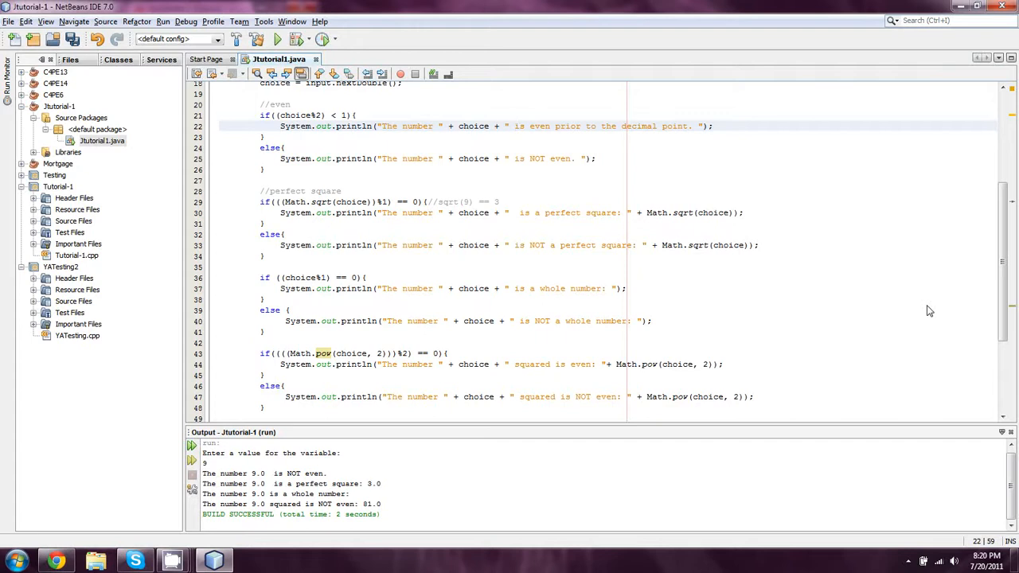
click(514, 126)
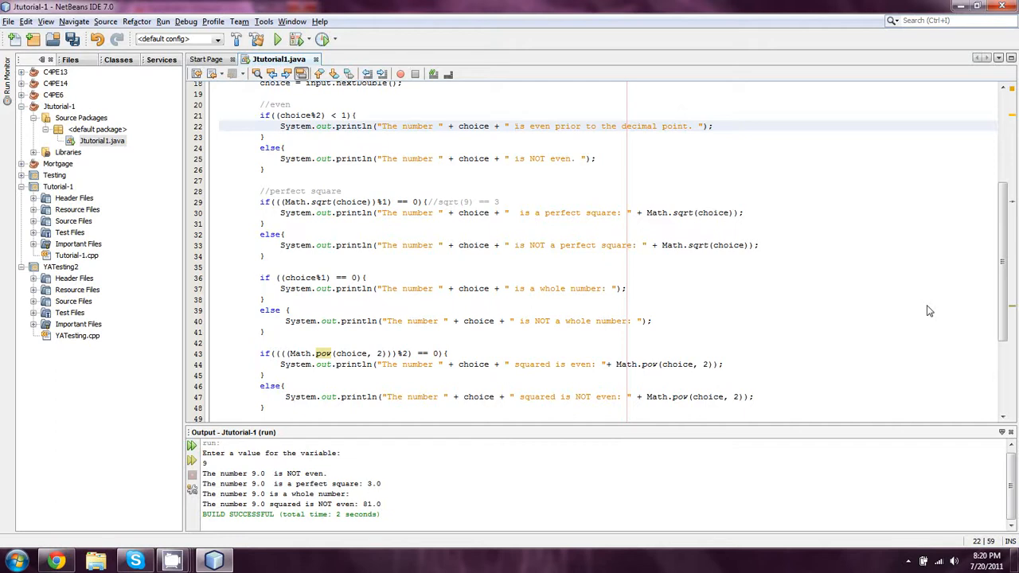
click(515, 126)
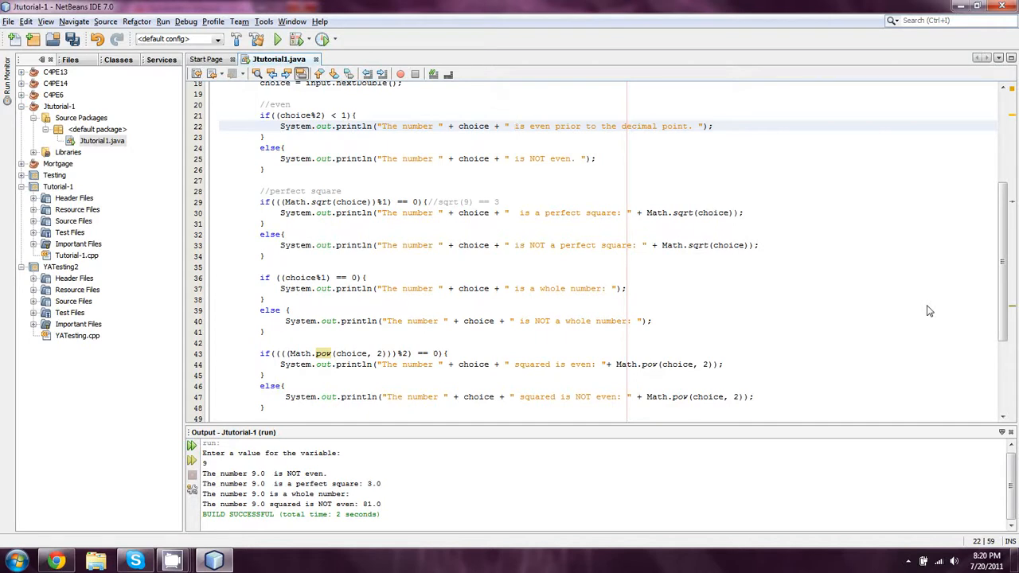
click(514, 126)
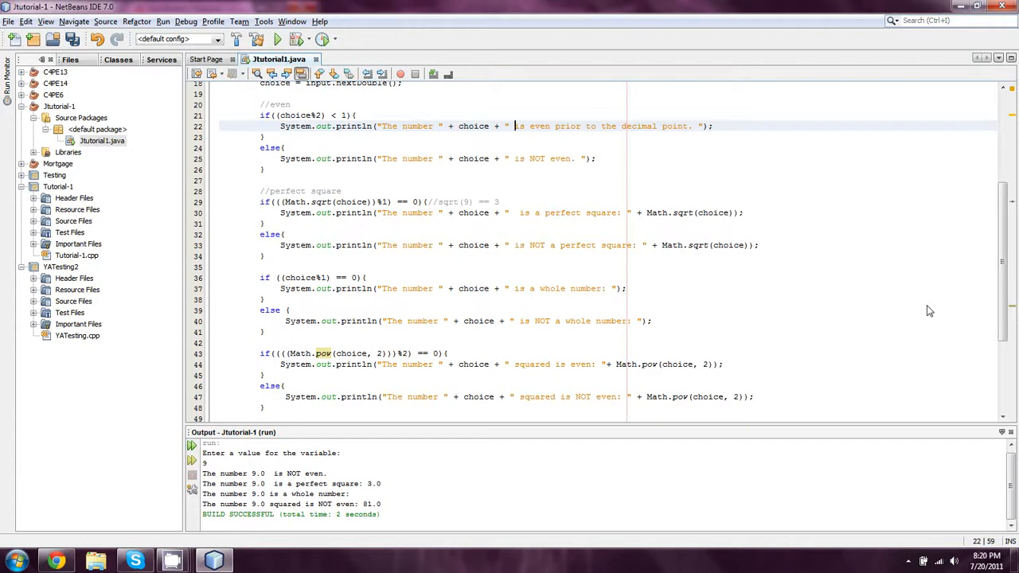
mouse_move(324, 547)
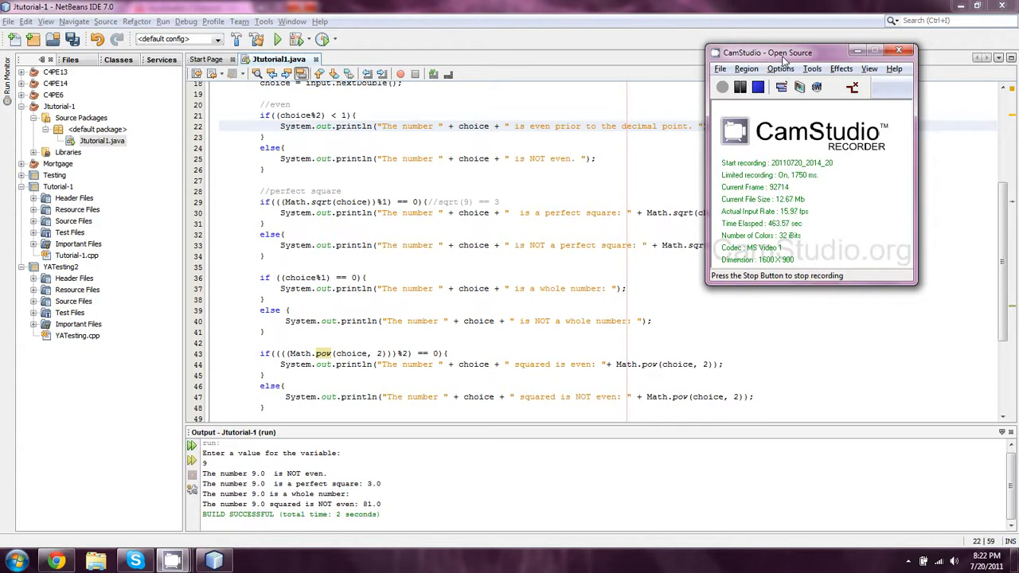
mouse_move(783, 63)
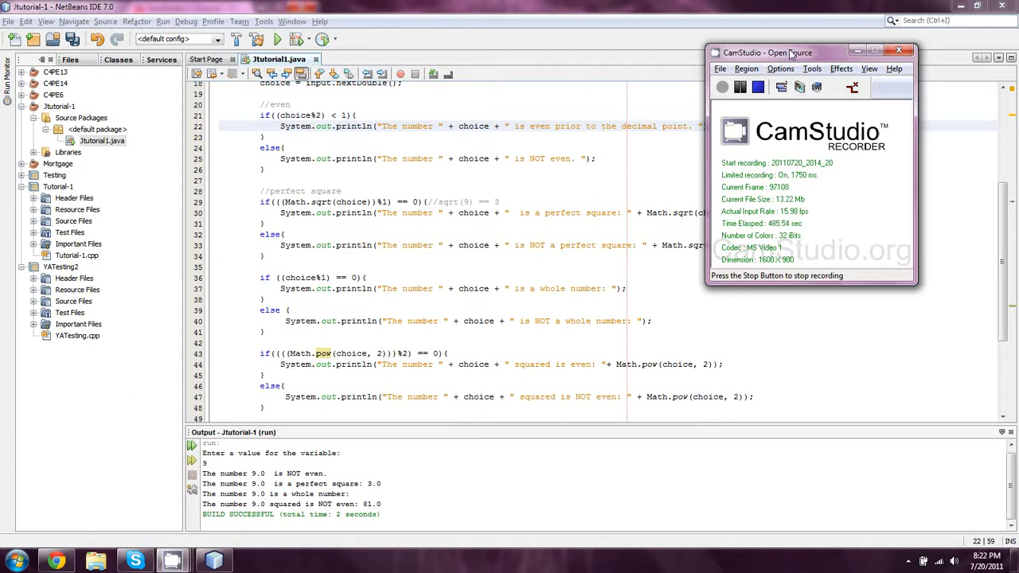
mouse_move(805, 49)
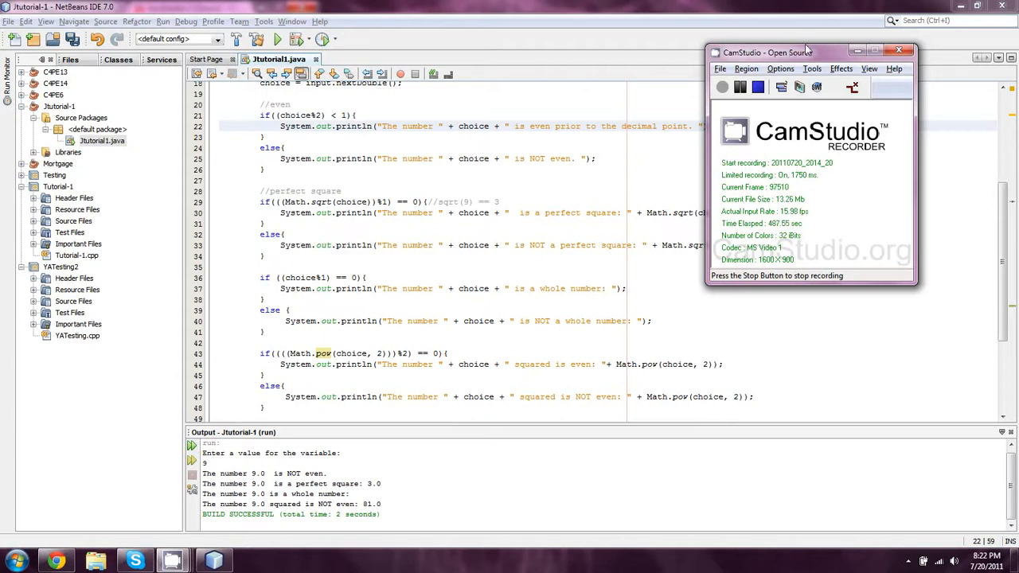